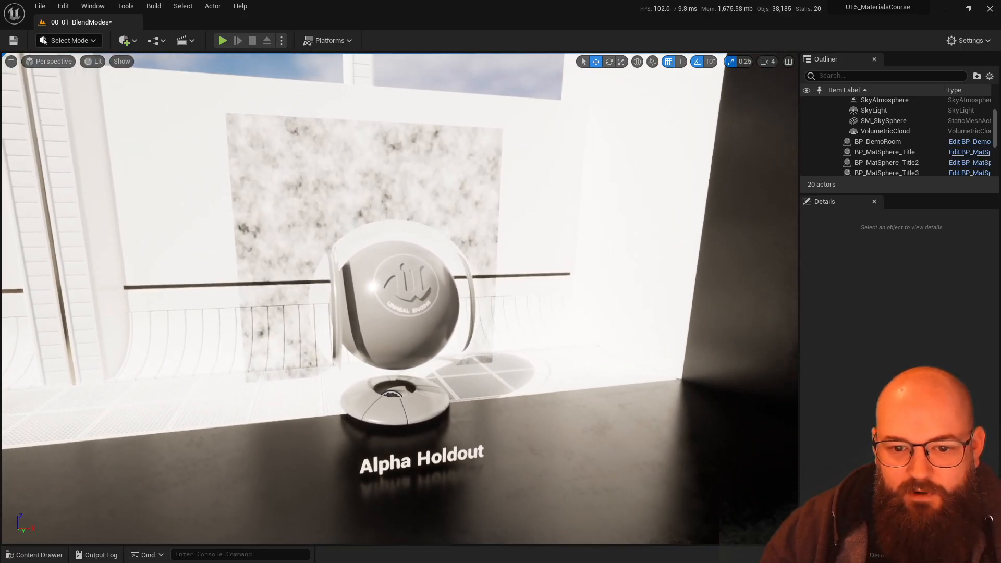
# - Open the Alpha Holdout sphere's material, showing the hexagon texture's red channel feeding Opacity
pyautogui.click(396, 300)
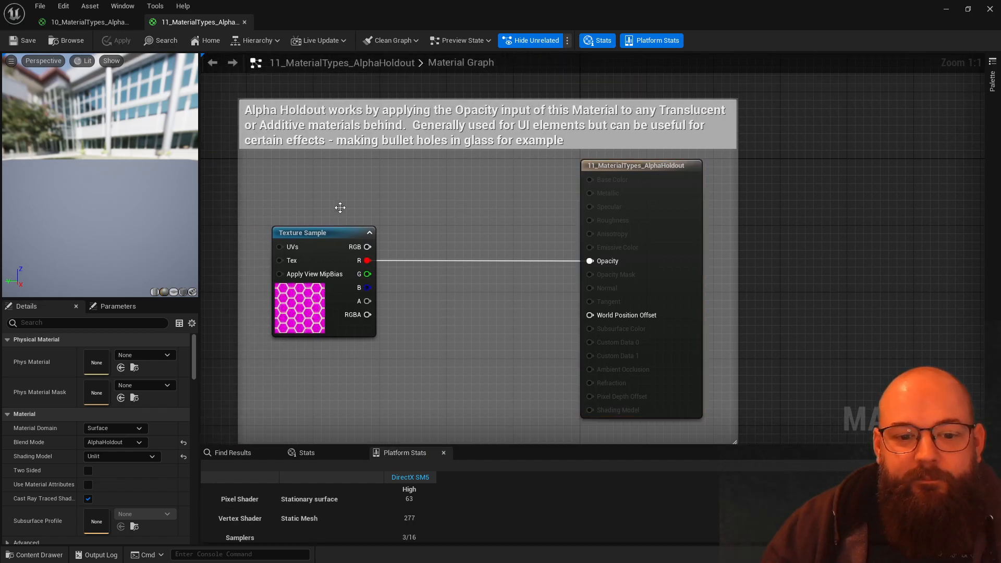
pyautogui.moveTo(391, 307)
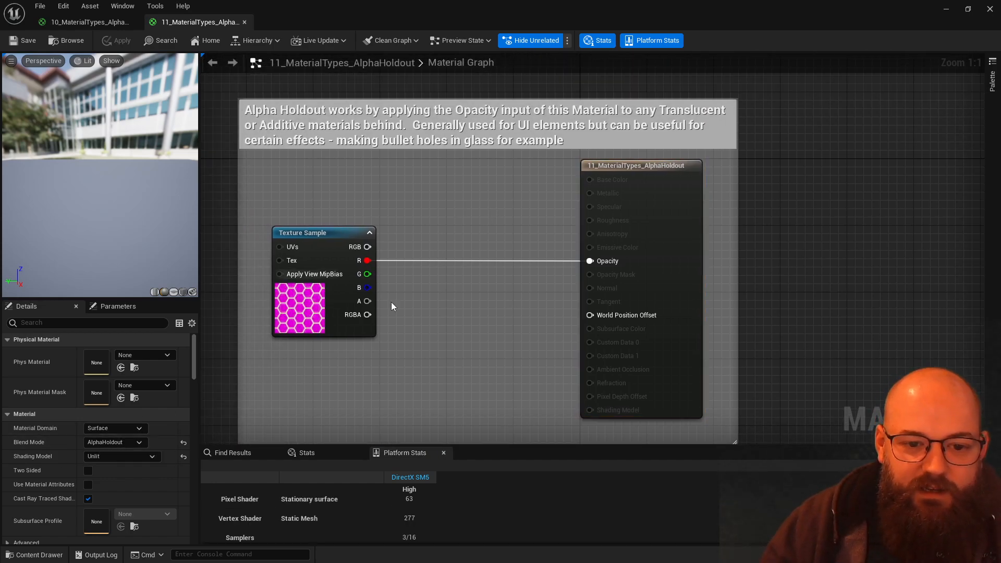
pyautogui.moveTo(464, 219)
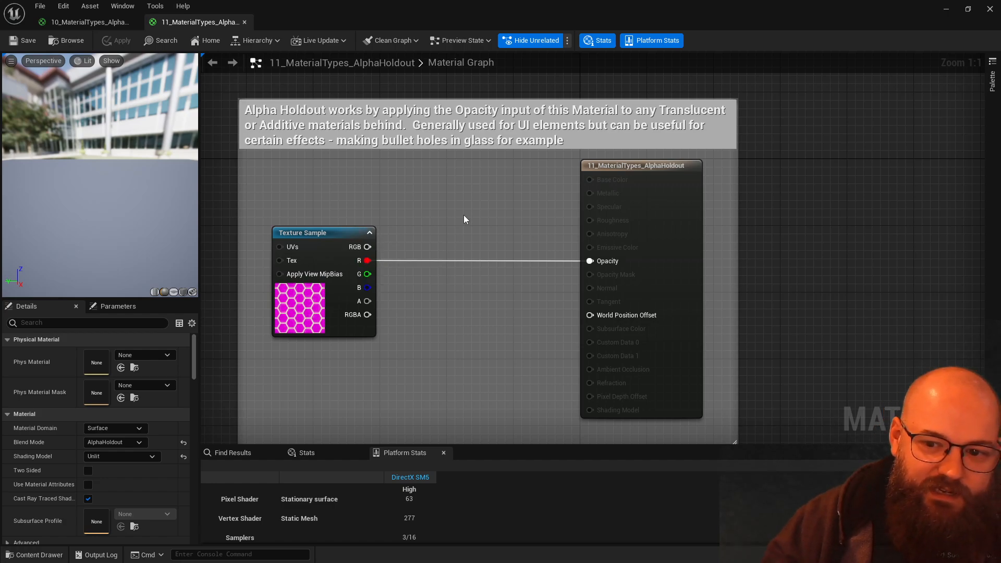
pyautogui.moveTo(505, 201)
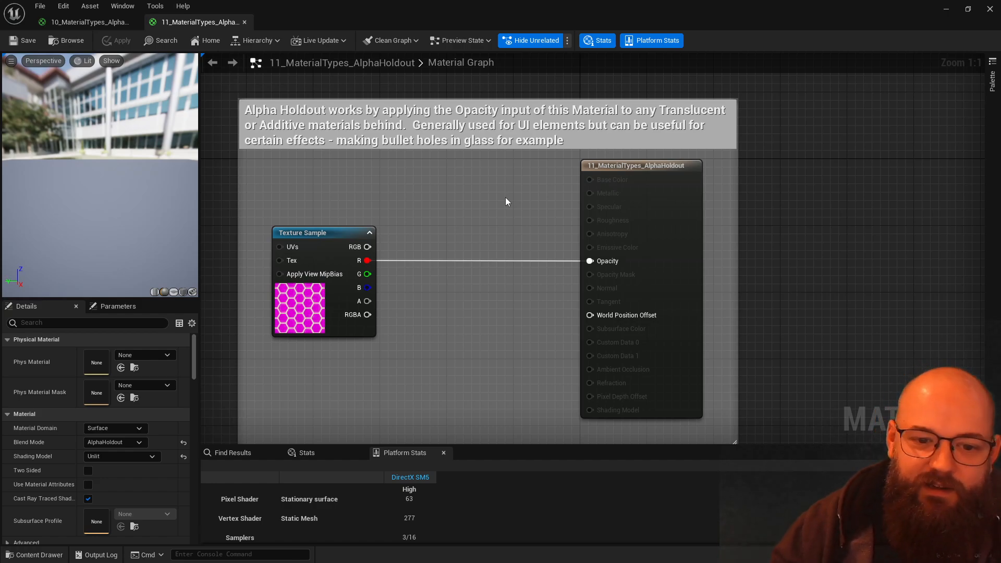
pyautogui.moveTo(483, 262)
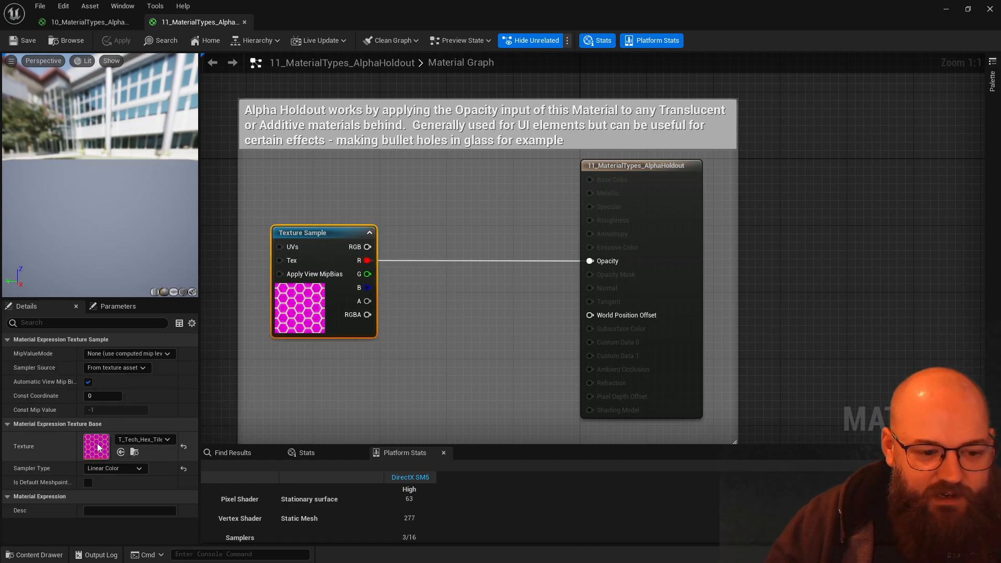
# - Open T_Tech_Hex_Tile_M from the Texture Sample details to inspect it
pyautogui.doubleClick(96, 446)
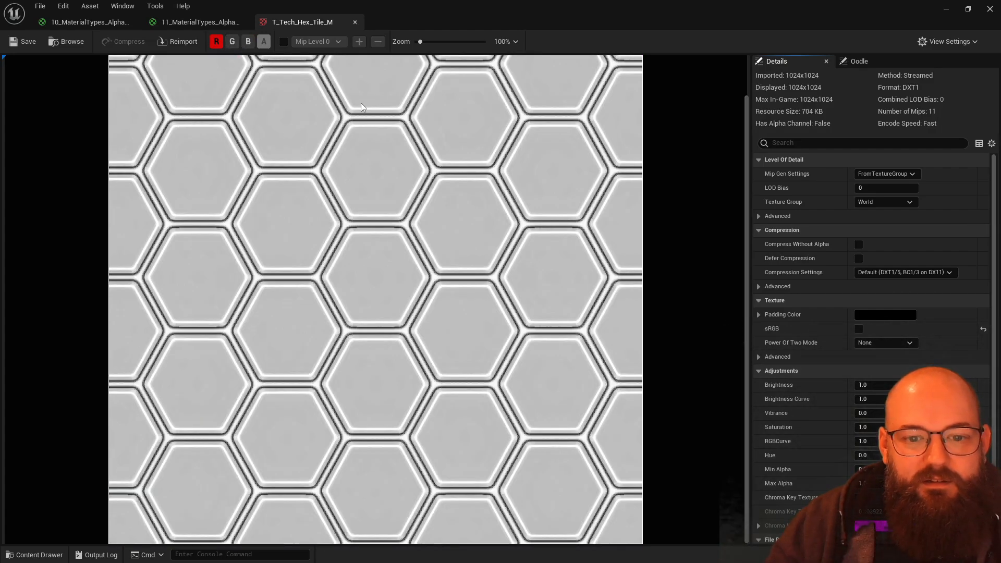
pyautogui.moveTo(413, 324)
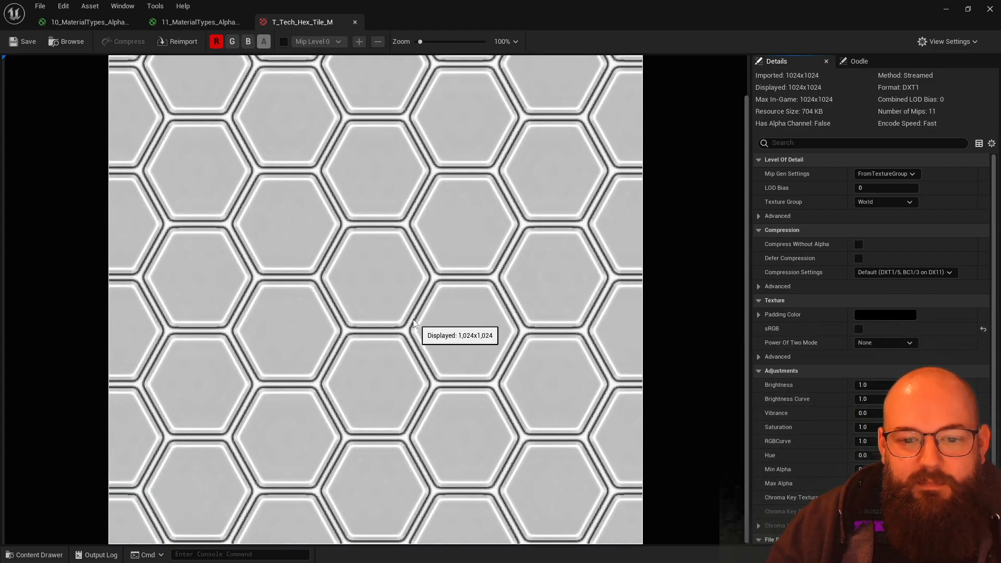
pyautogui.moveTo(197, 22)
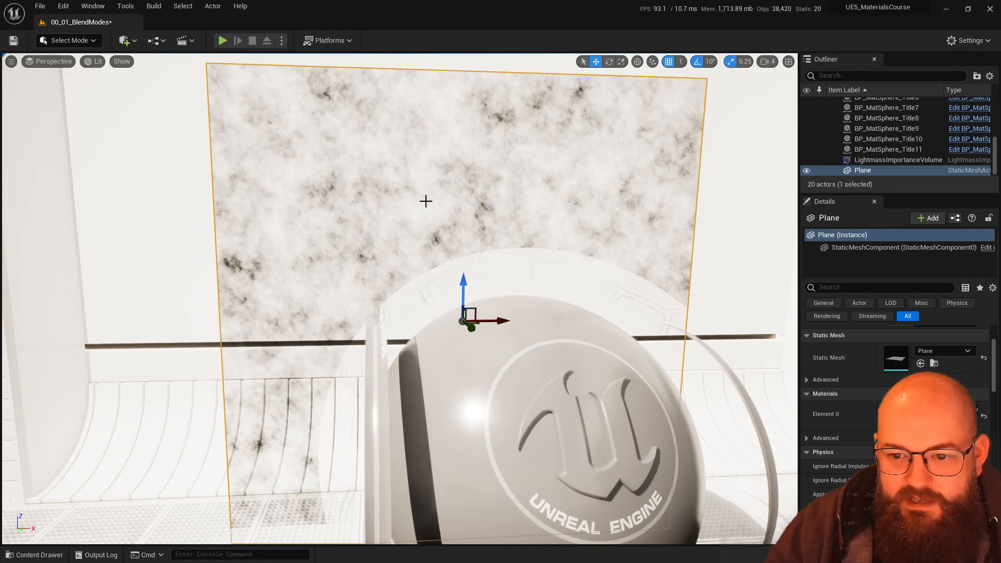
pyautogui.moveTo(457, 212)
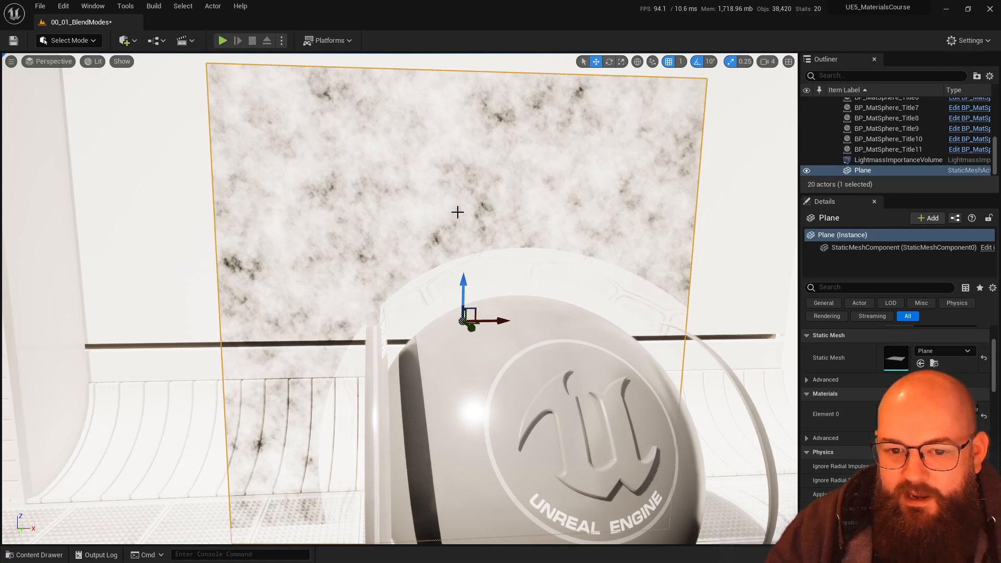
pyautogui.moveTo(438, 313)
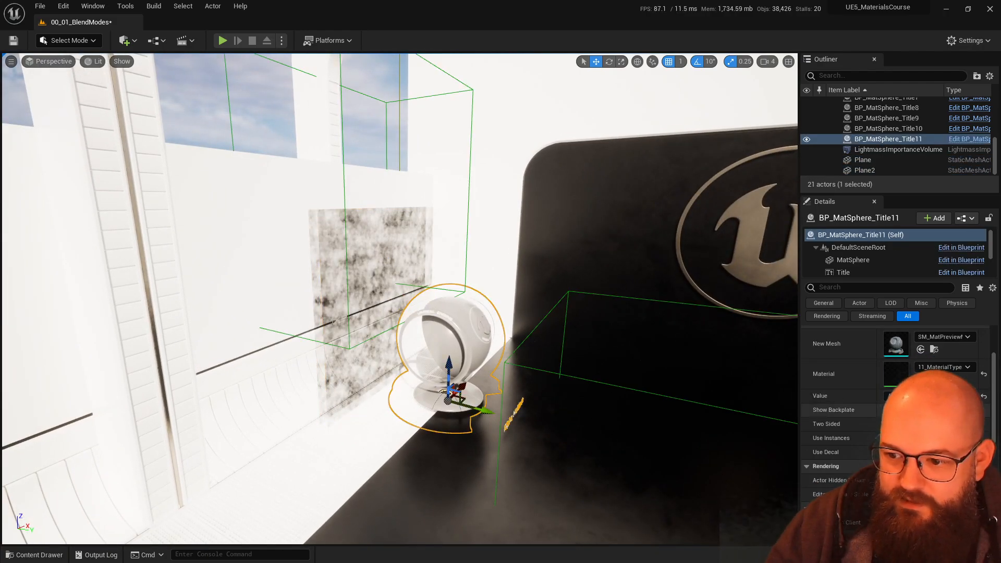
# - Clear the level selection after duplicating the smoky Plane into Plane2
pyautogui.click(35, 554)
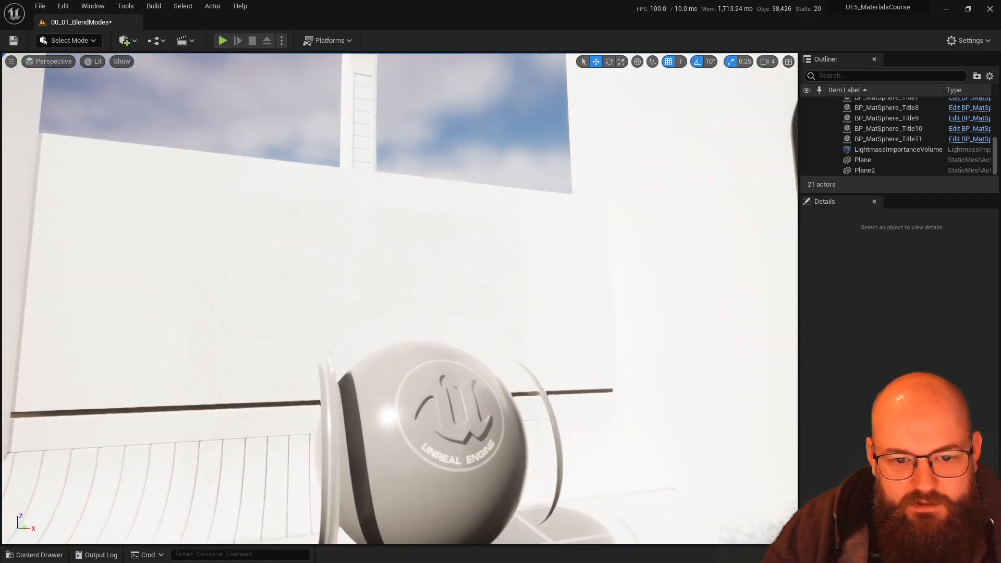
# - Connect the Texture Sample's G output to Opacity and apply the material
pyautogui.click(864, 170)
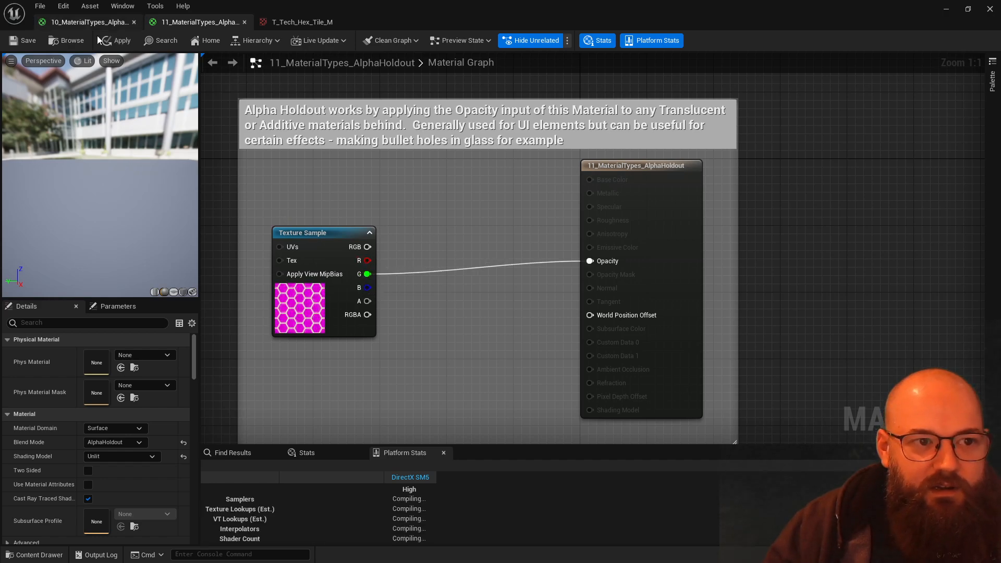
pyautogui.click(120, 41)
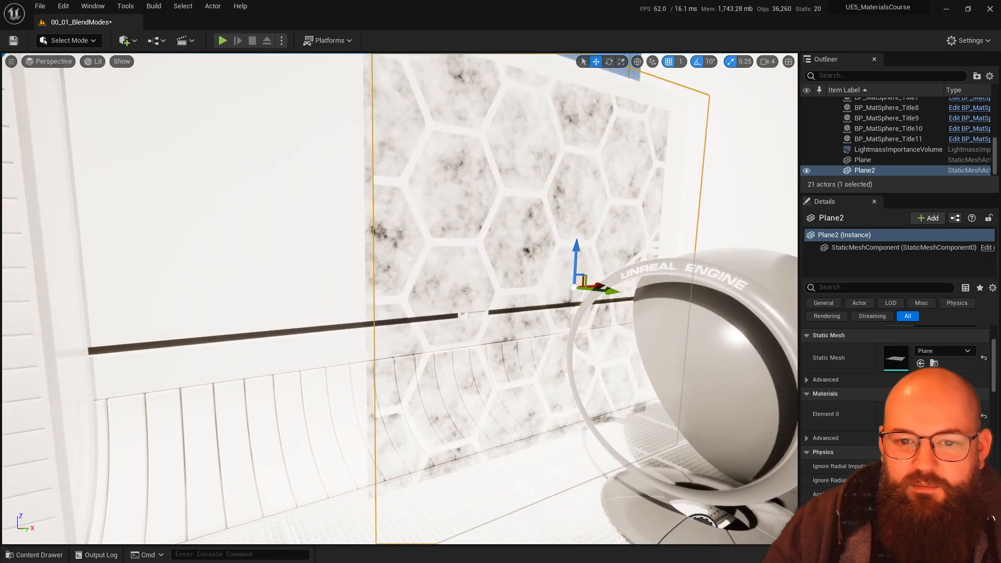
# - Compare Plane2 and Plane in the viewport, then return to the Alpha Holdout graph
pyautogui.click(862, 159)
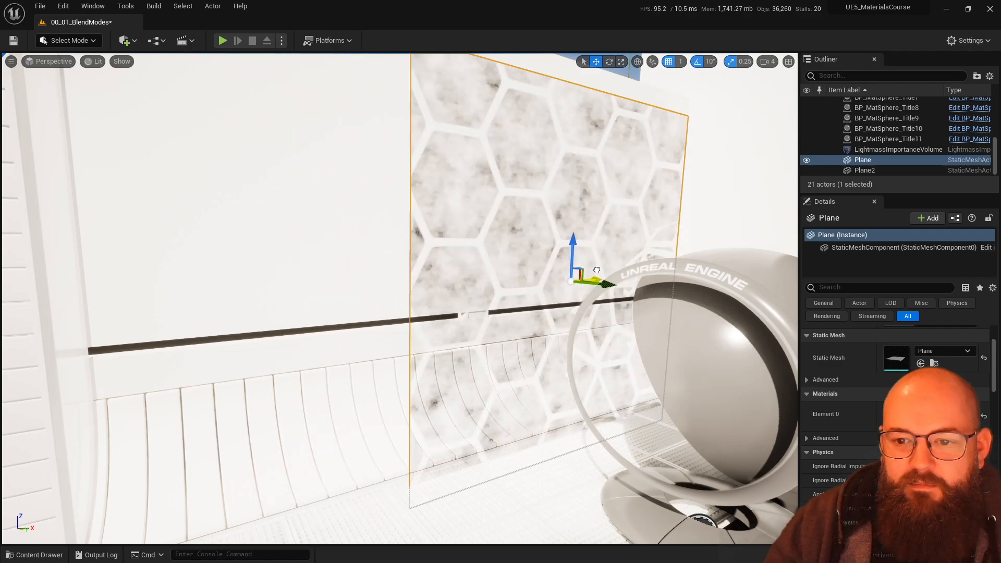
pyautogui.click(864, 170)
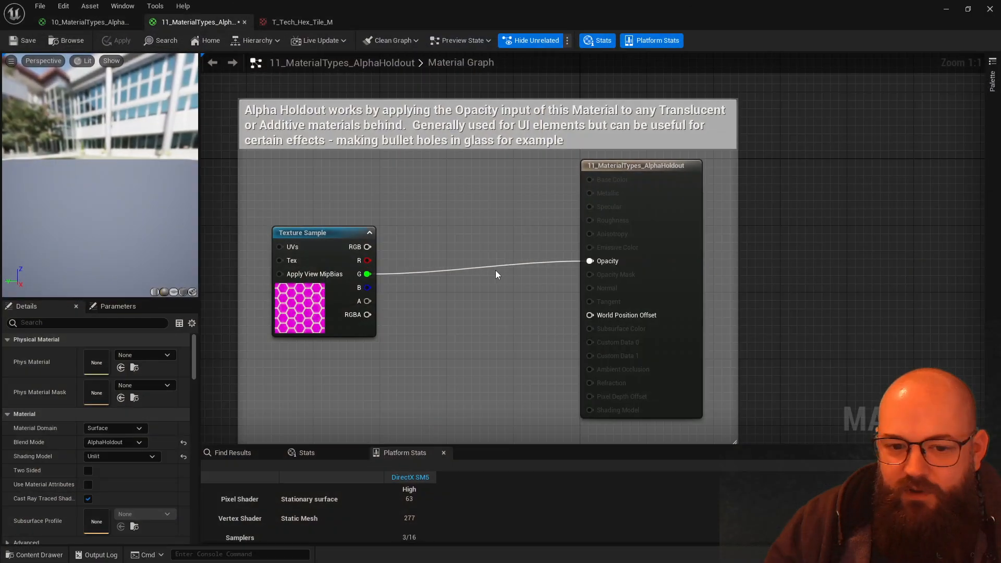
pyautogui.click(114, 441)
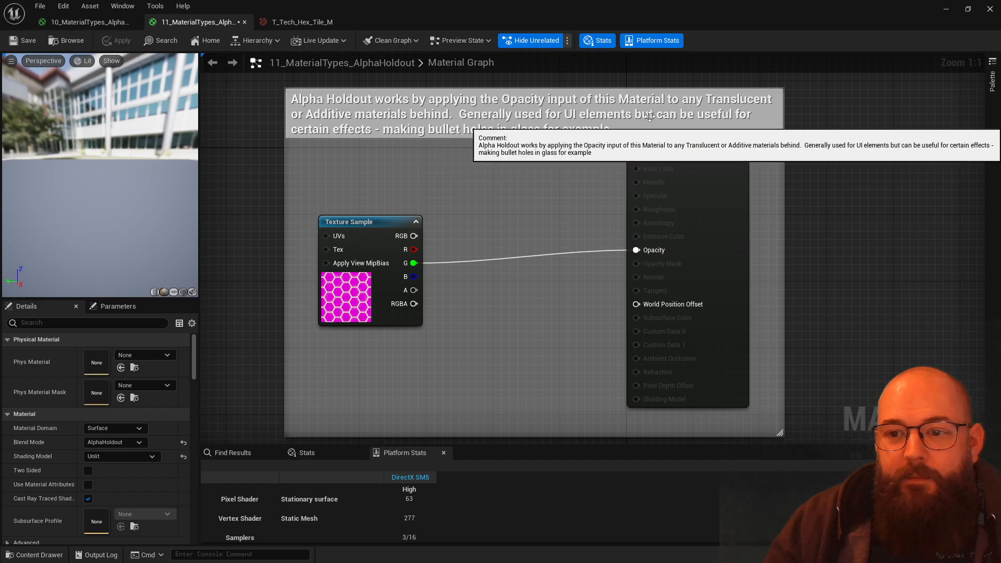
pyautogui.moveTo(472, 242)
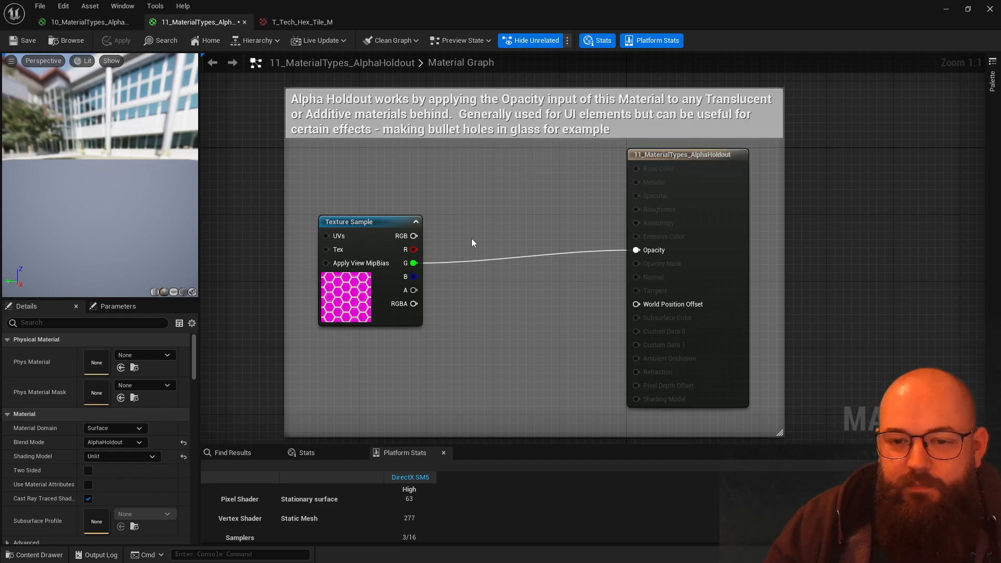
pyautogui.moveTo(522, 220)
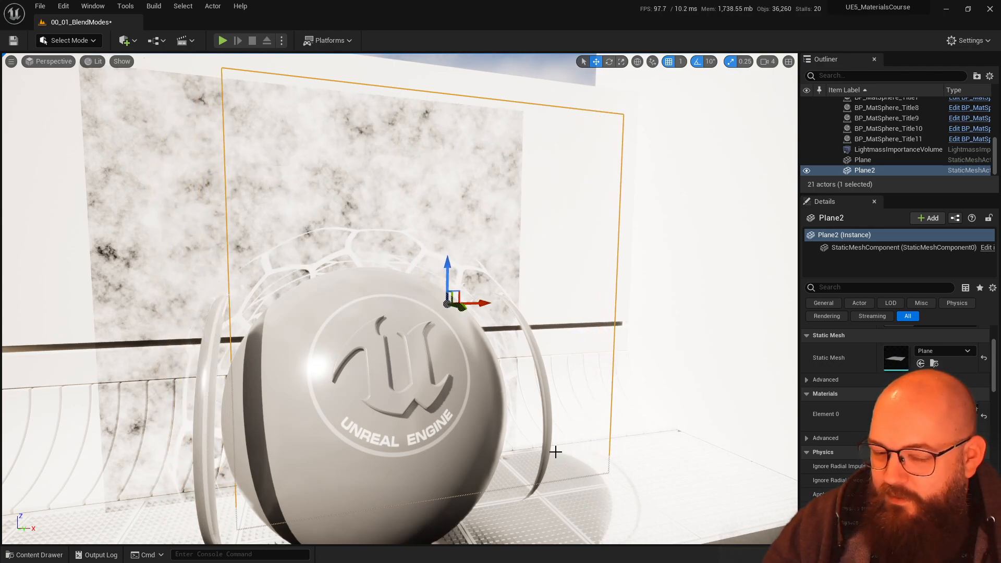
# - Filter Plane2's Details by 'sor' to change Translucency Sort Priority
pyautogui.write('sort')
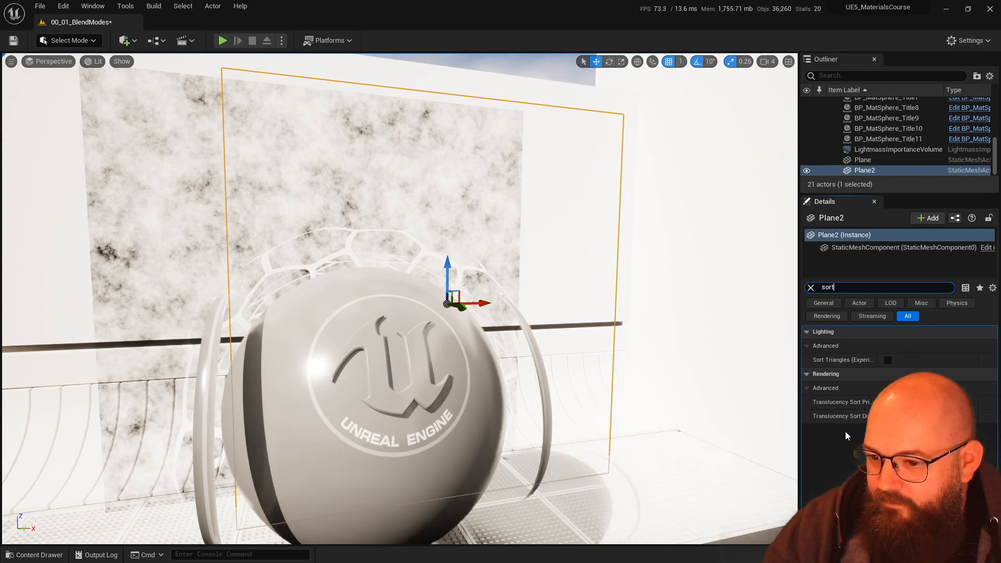
pyautogui.moveTo(842, 401)
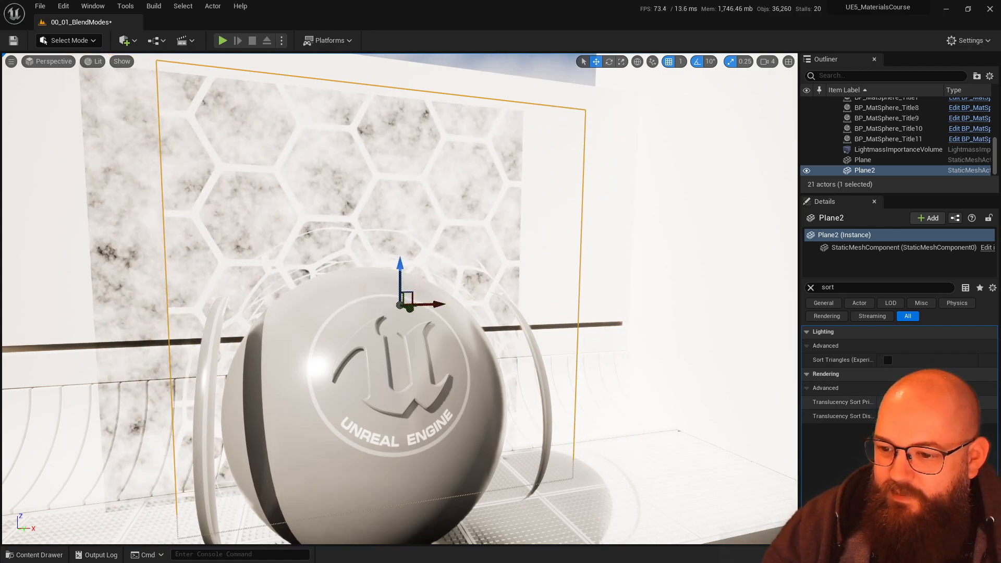
pyautogui.moveTo(464, 235)
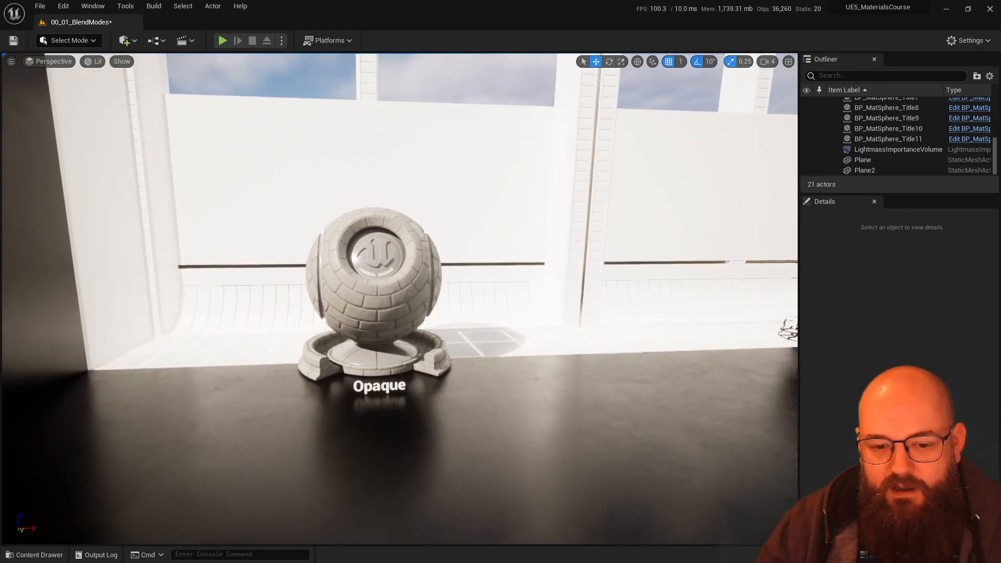
pyautogui.click(376, 287)
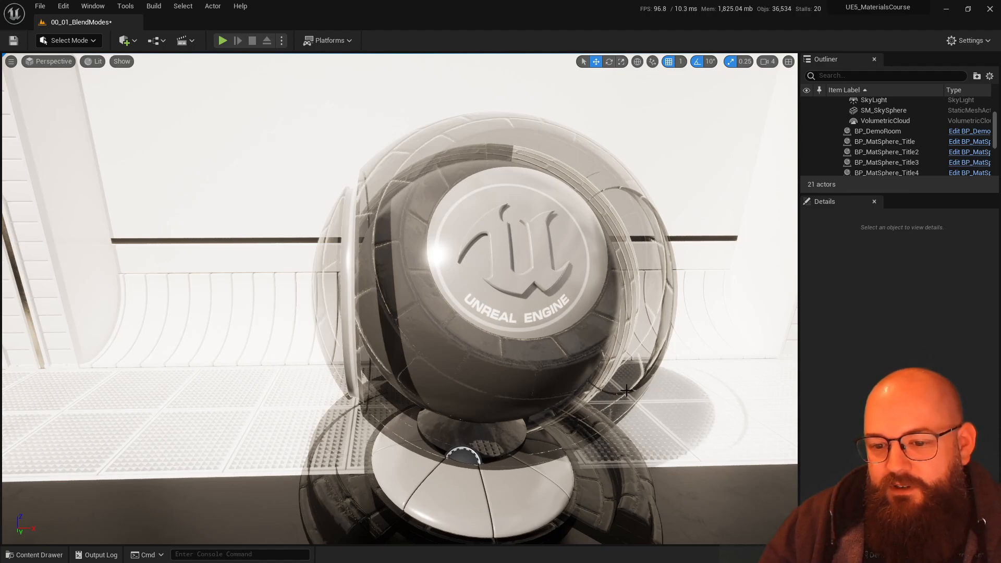
pyautogui.moveTo(367, 219)
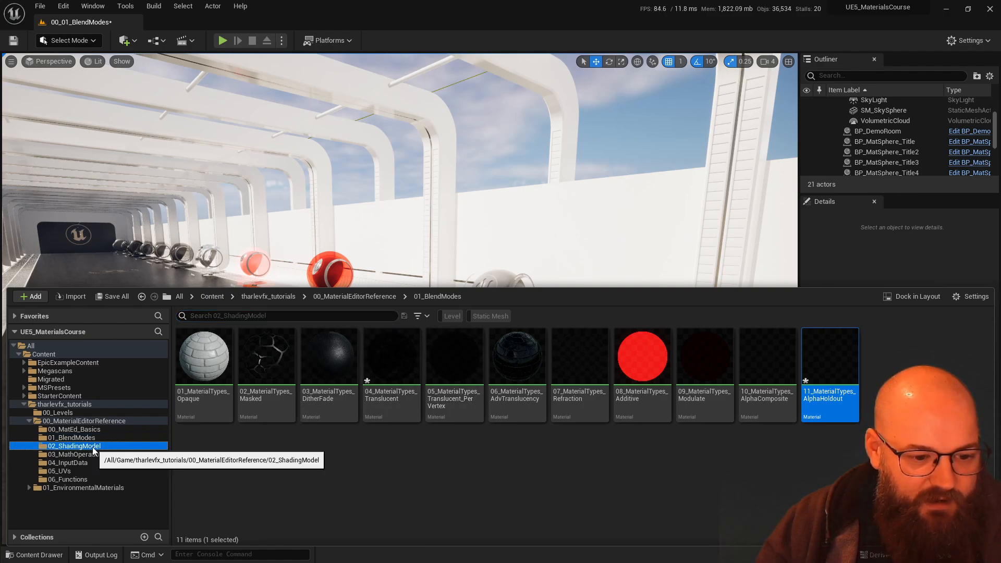
# - Browse the 02_ShadingModel folder's fourteen shading-model materials in the Content Drawer
pyautogui.click(74, 445)
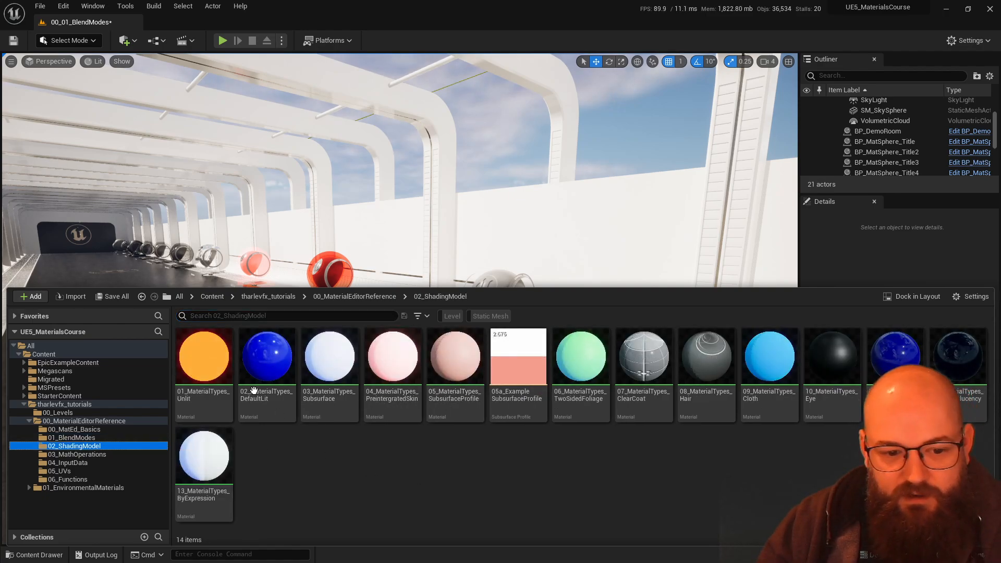